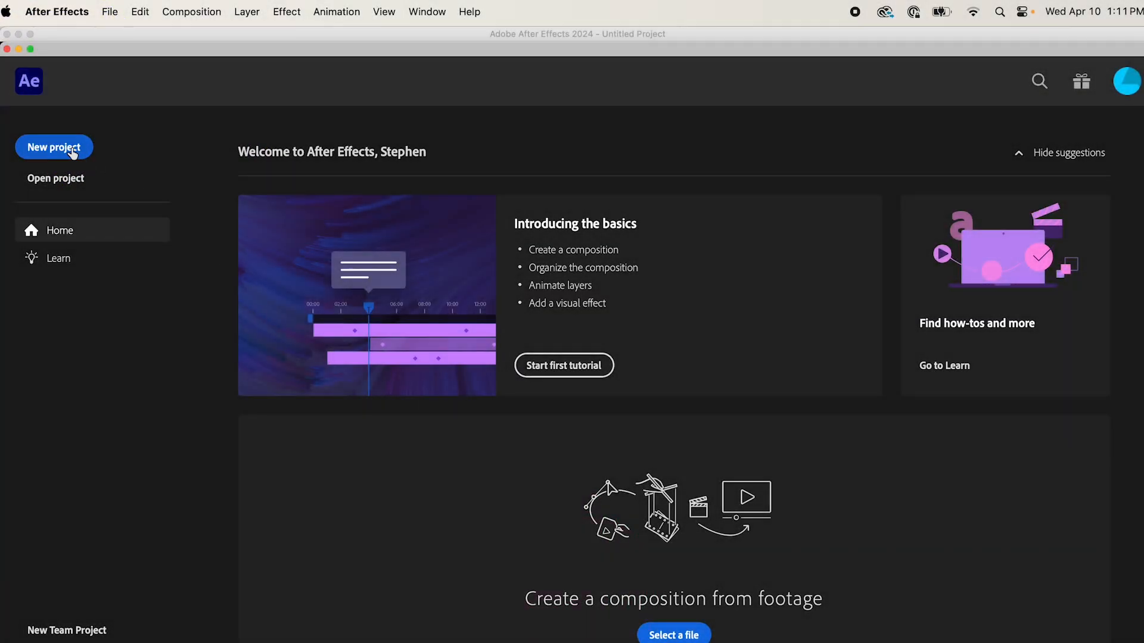
Create a new project with a black 512×512 solid named 'Text to image'
click(54, 146)
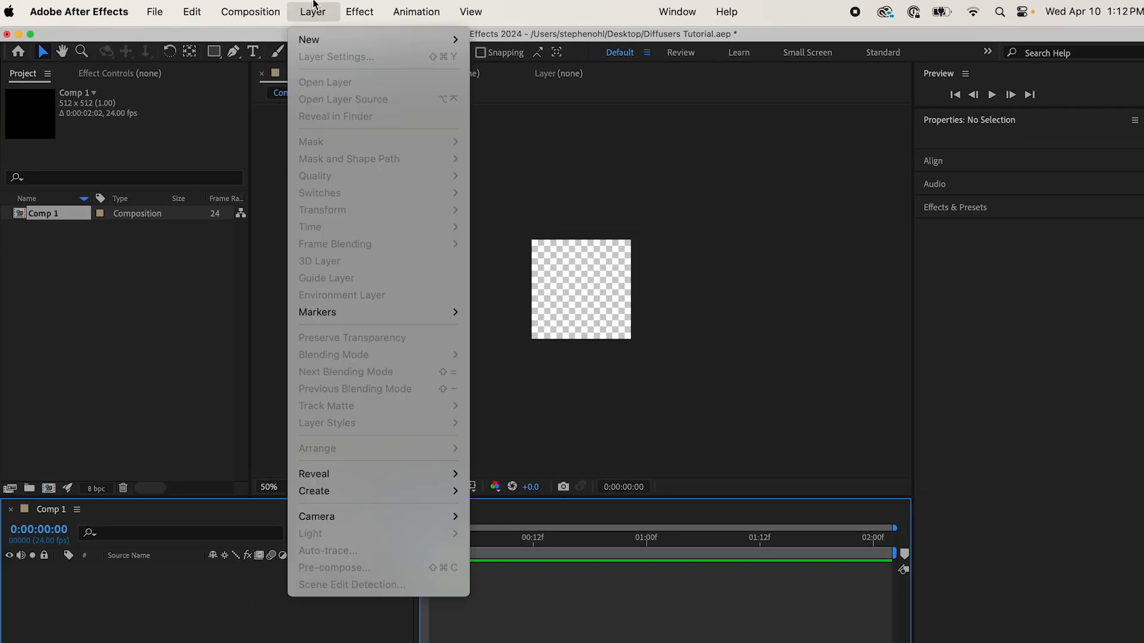
click(321, 39)
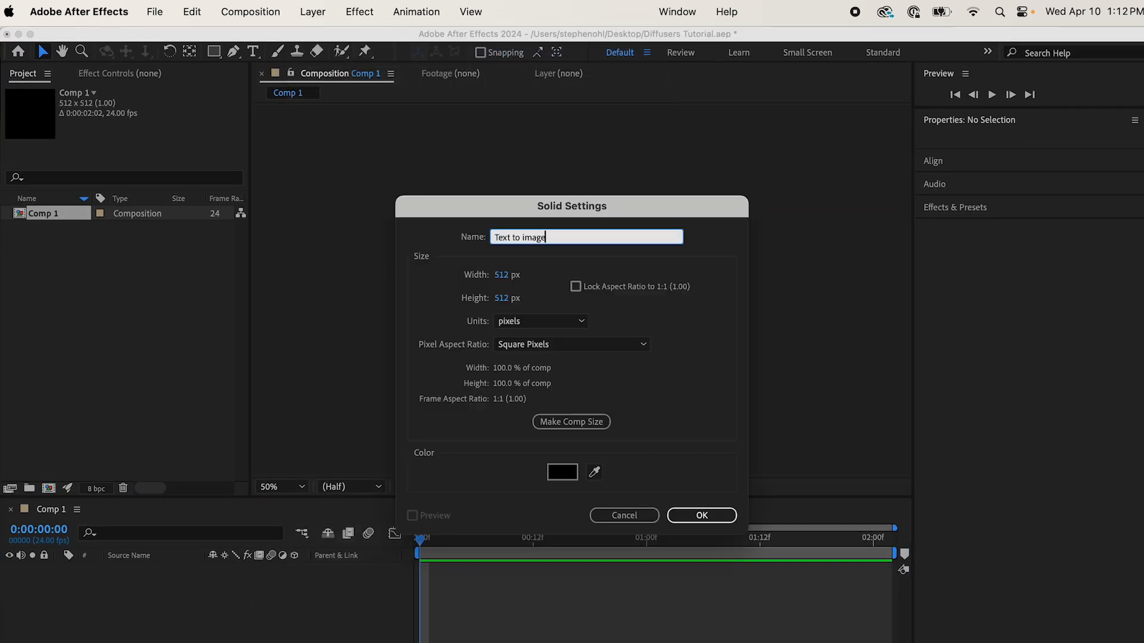
click(358, 12)
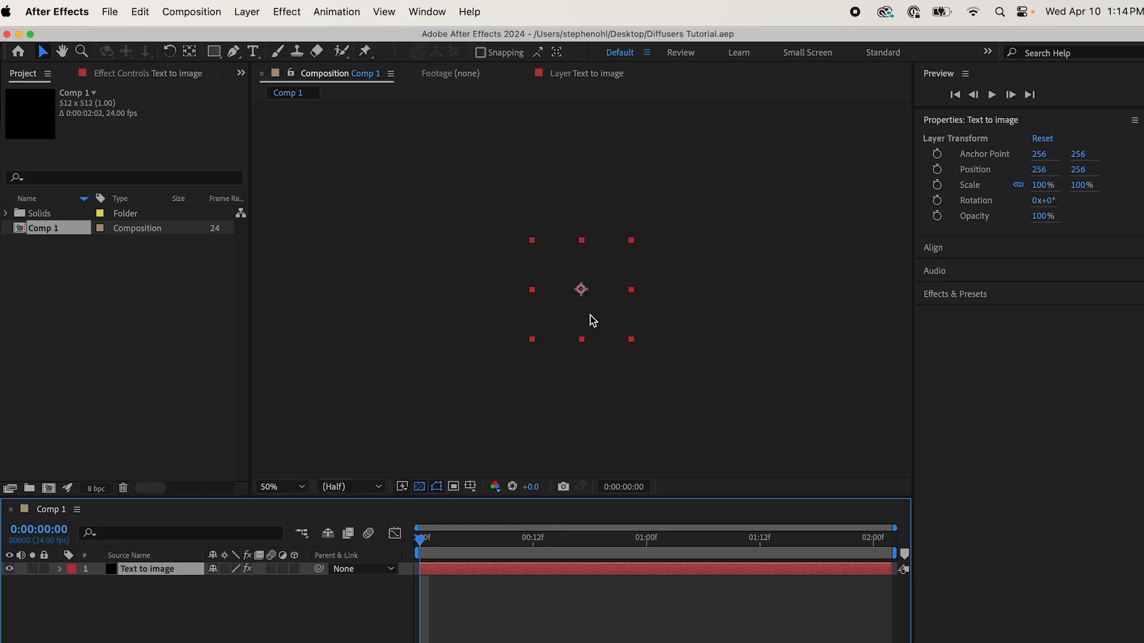
Add AI Plugin Renderer to the solid using the Diffusers plugin, generate_image endpoint
click(134, 72)
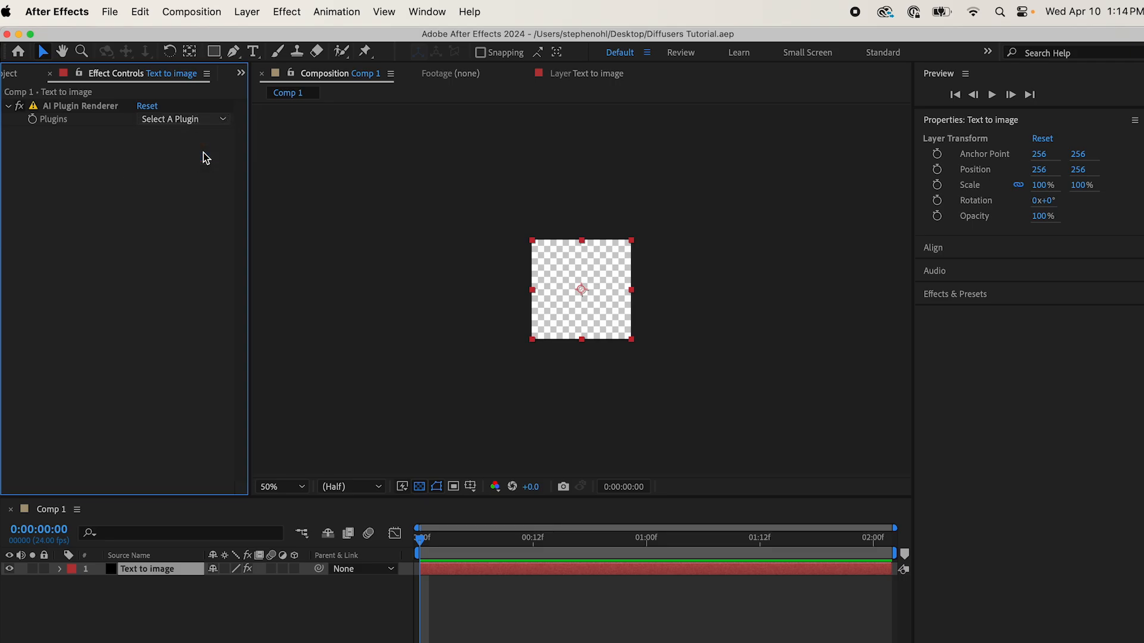
click(183, 119)
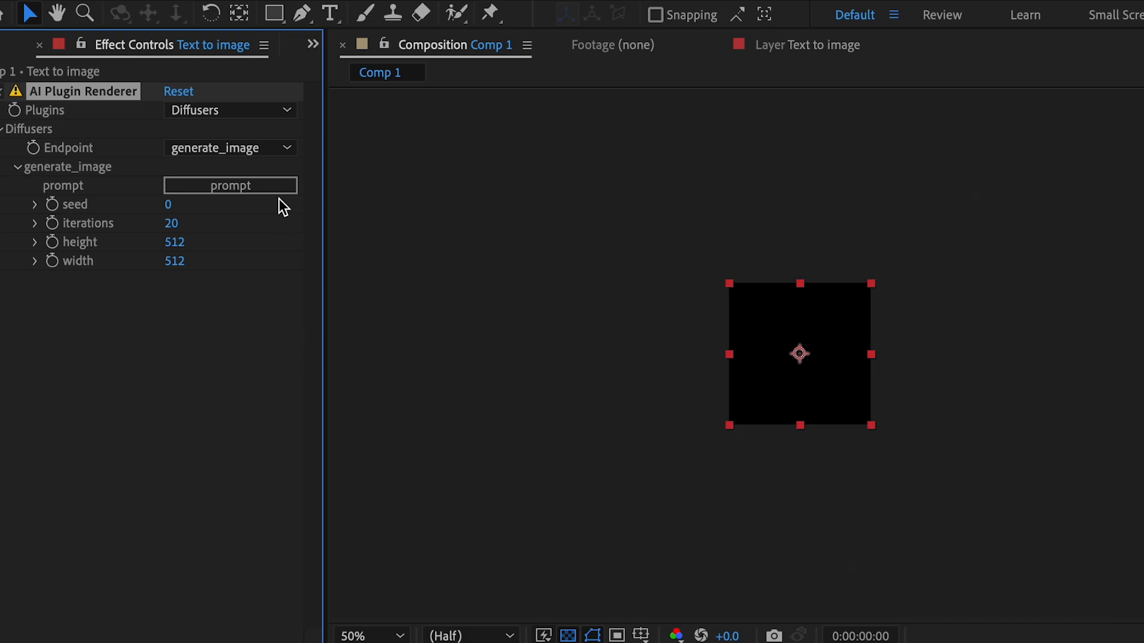
Enter the prompt 'horse' to render a chestnut horse's head
click(230, 184)
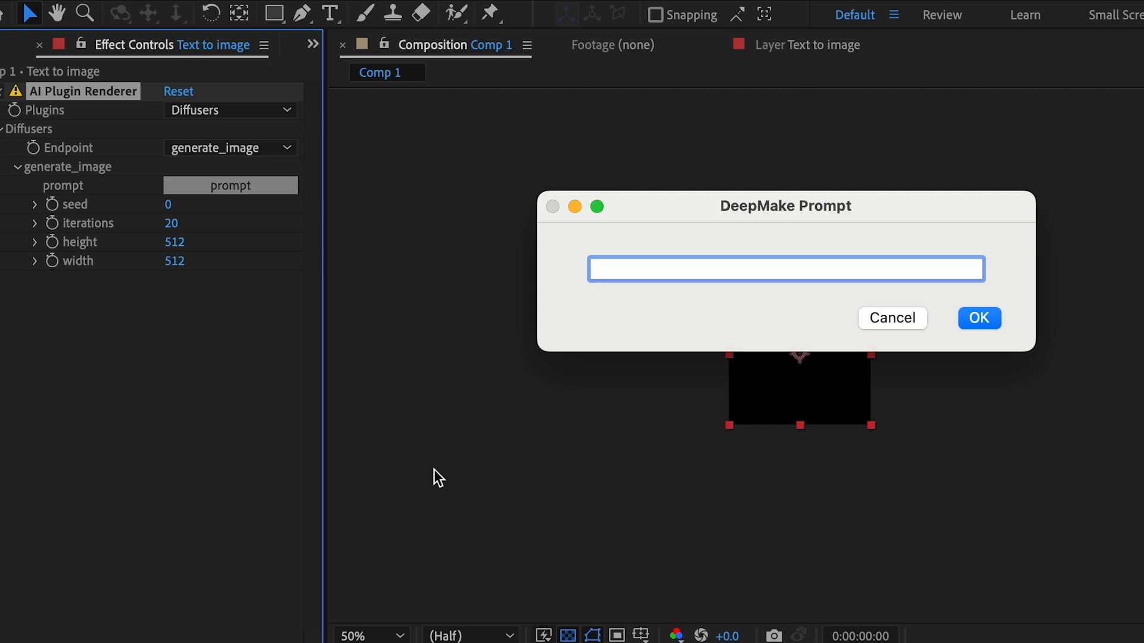
text(horse)
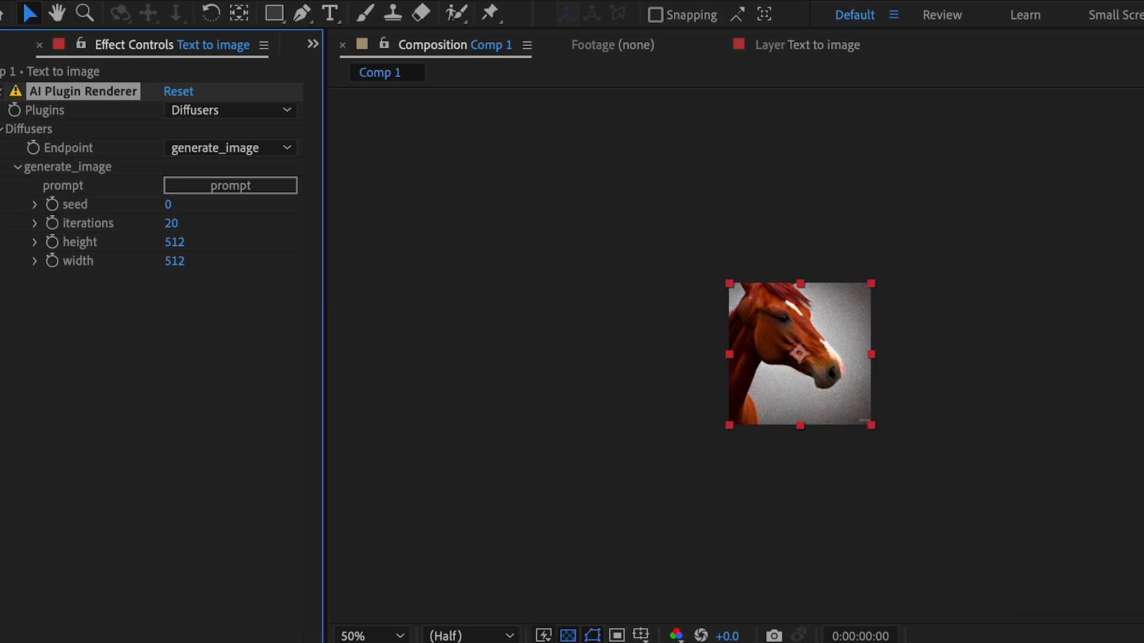
click(369, 635)
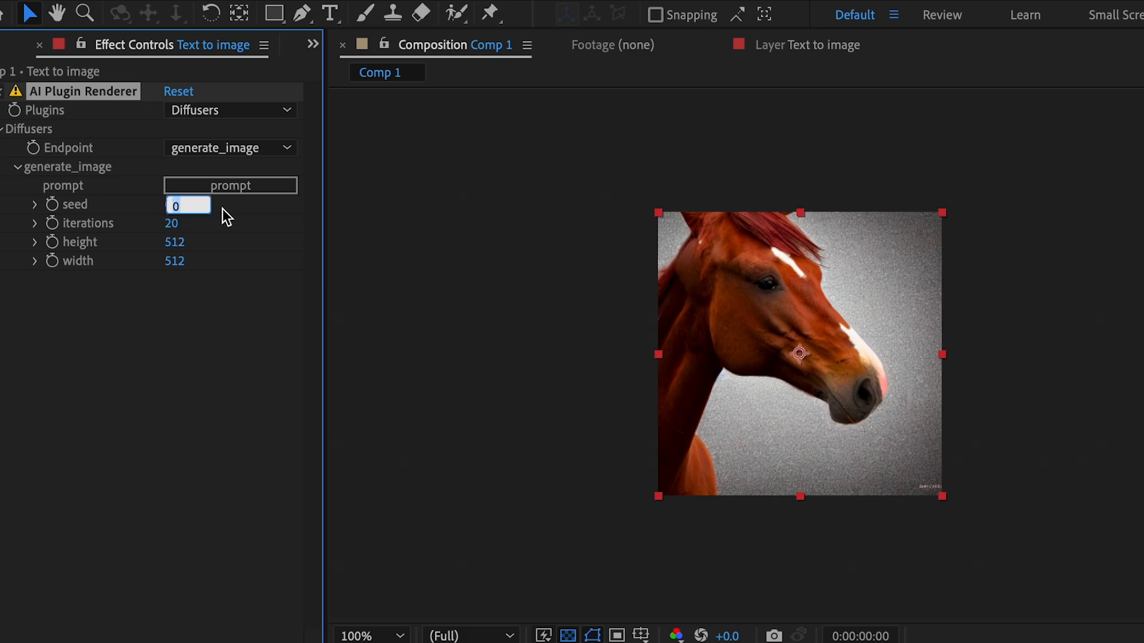
Change the seed to 3, then 12, yielding a white horse's head
text(3)
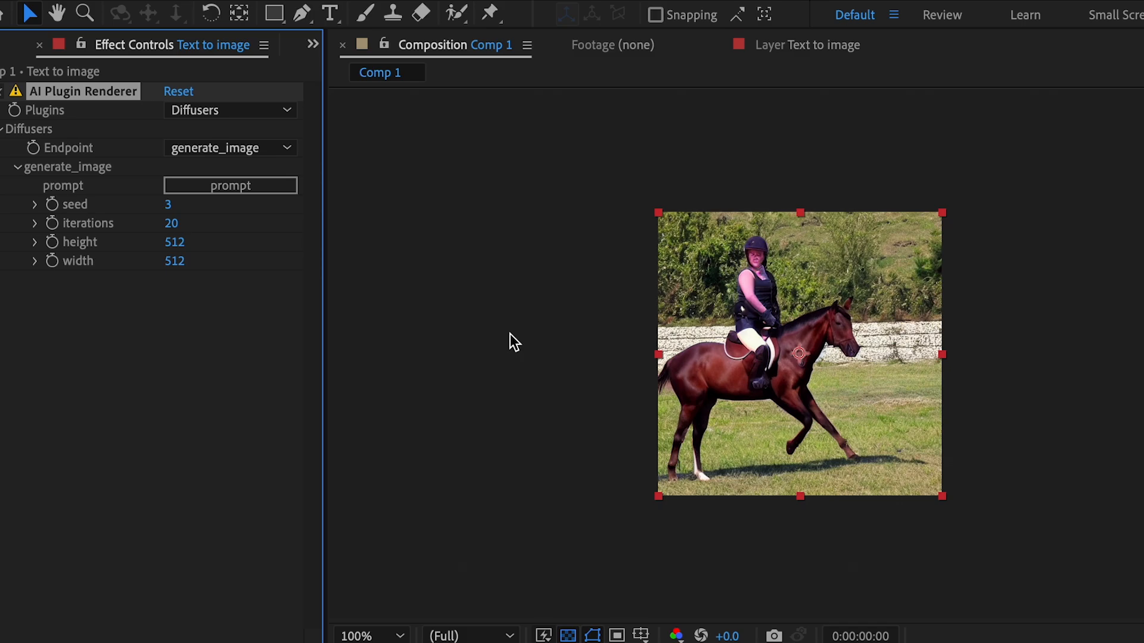
mouse_move(533, 357)
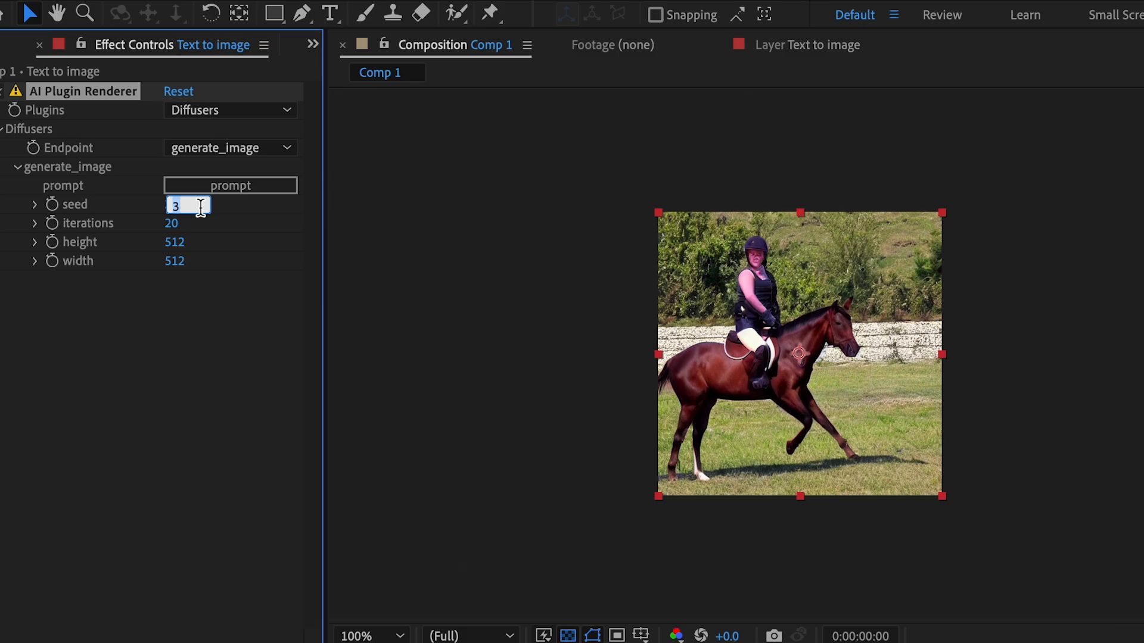
text(12)
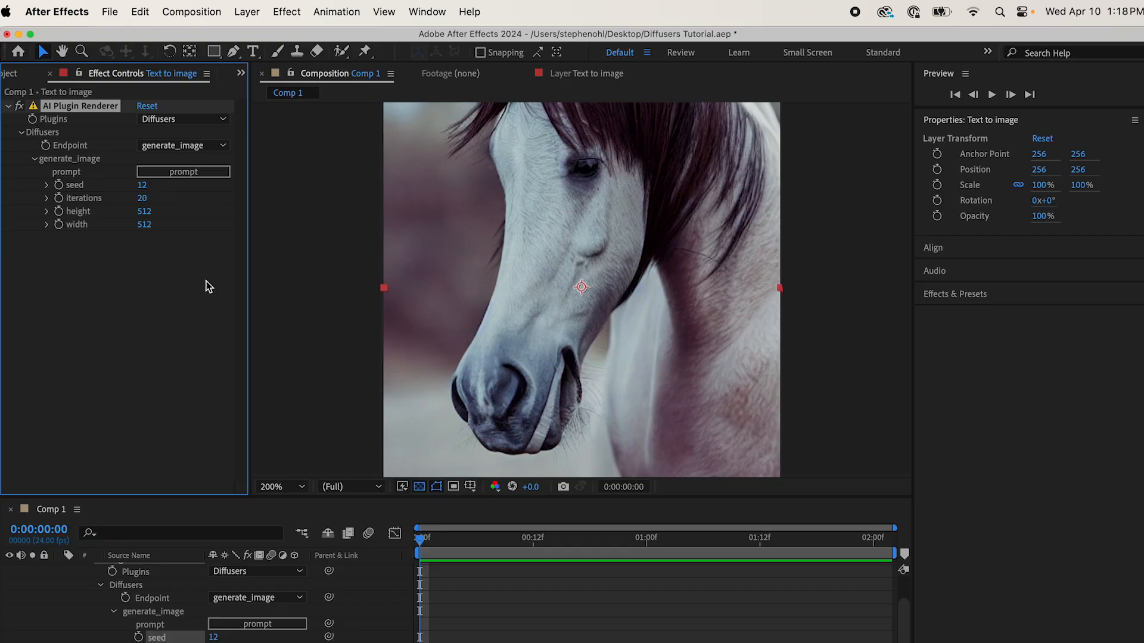
Add a second AI Plugin Renderer, view the layer alone, and choose Diffusers
click(285, 12)
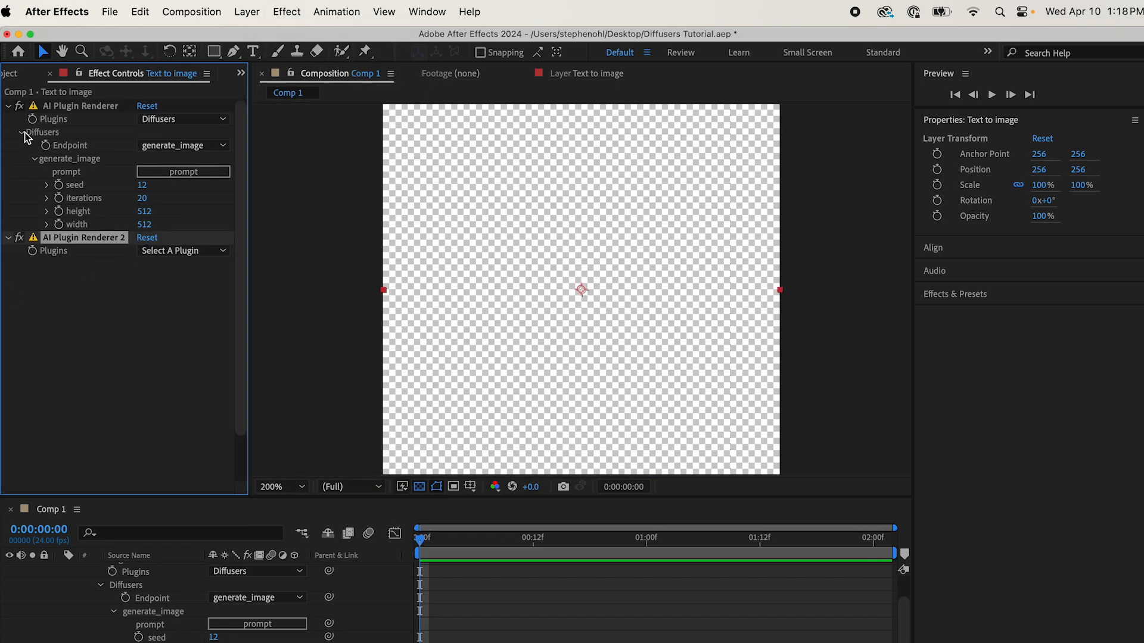
click(22, 132)
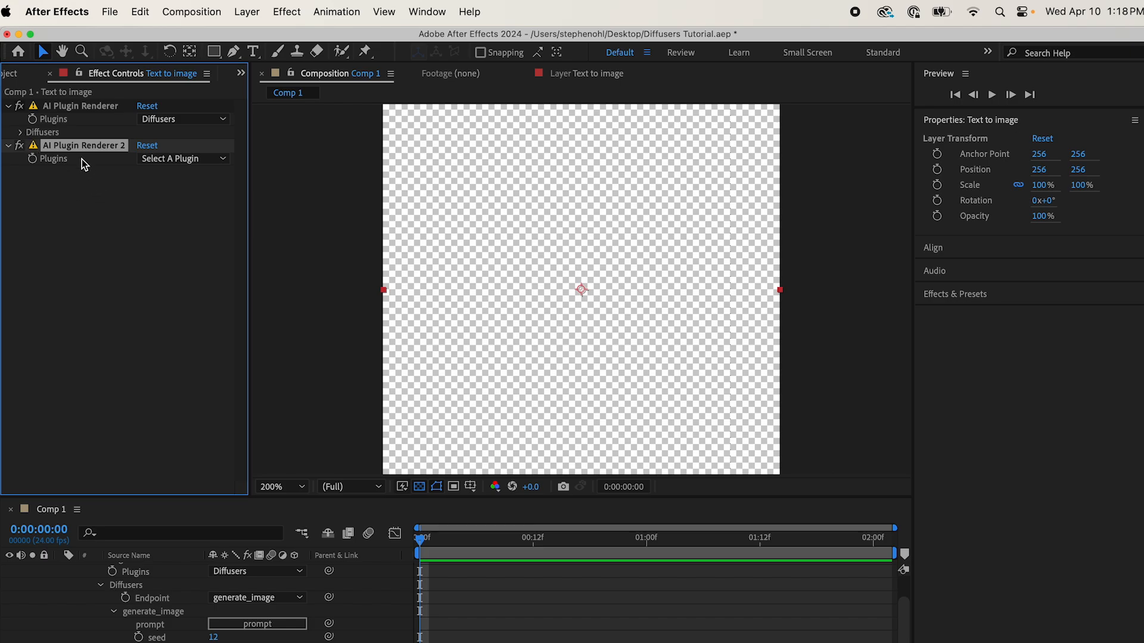
mouse_move(570, 82)
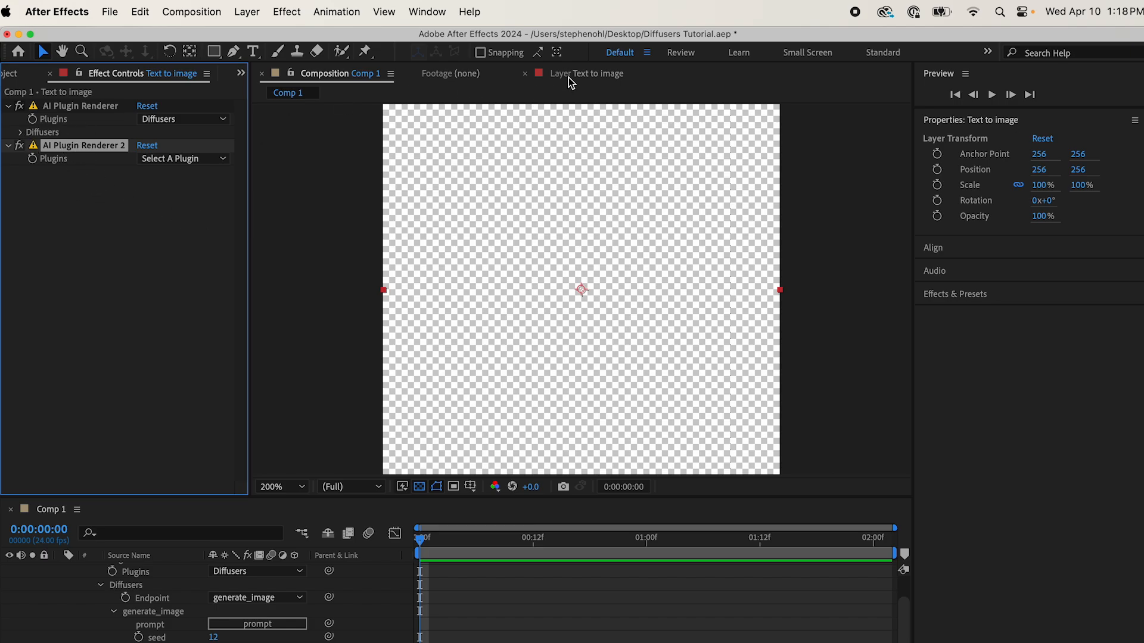
click(599, 72)
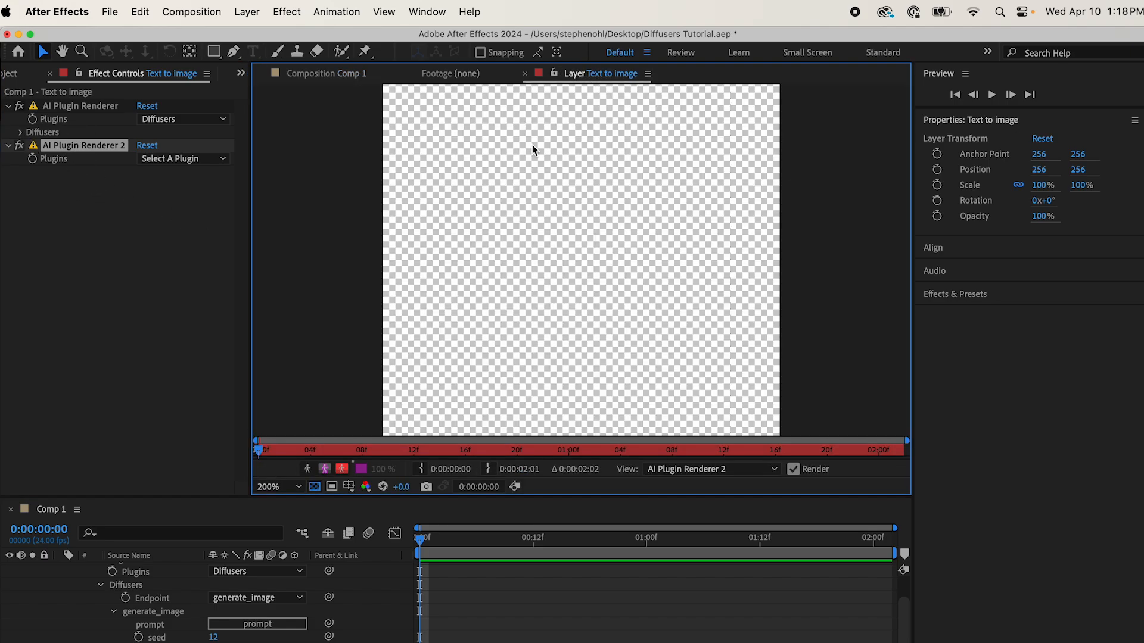
click(182, 158)
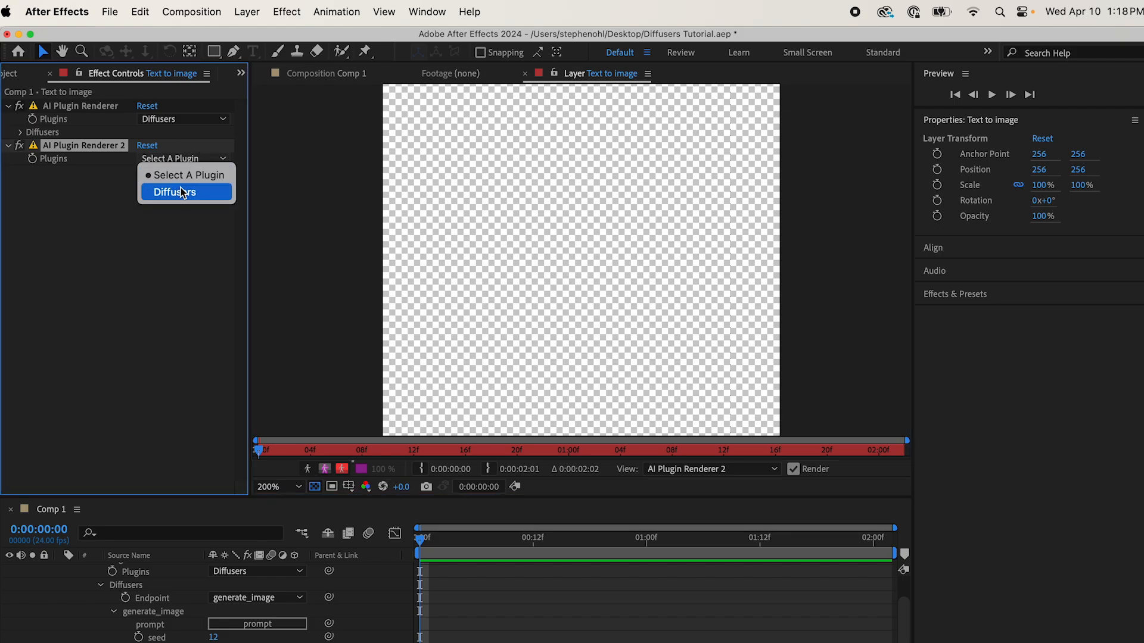
click(175, 191)
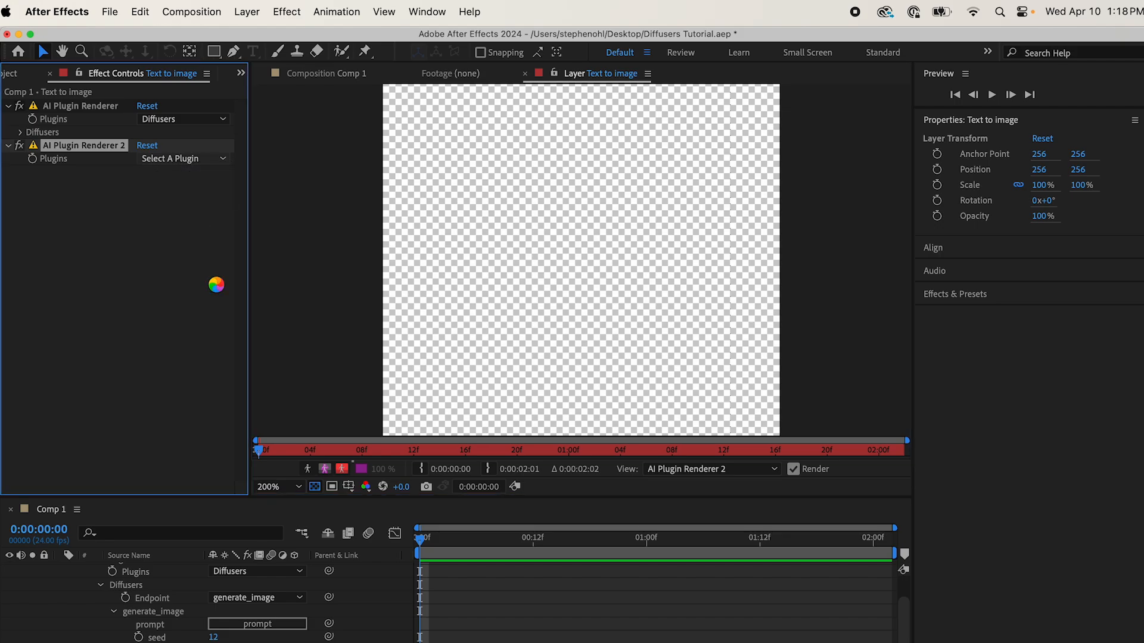
Switch AI Plugin Renderer 2 to the refine_image endpoint with strength 0.50
click(182, 158)
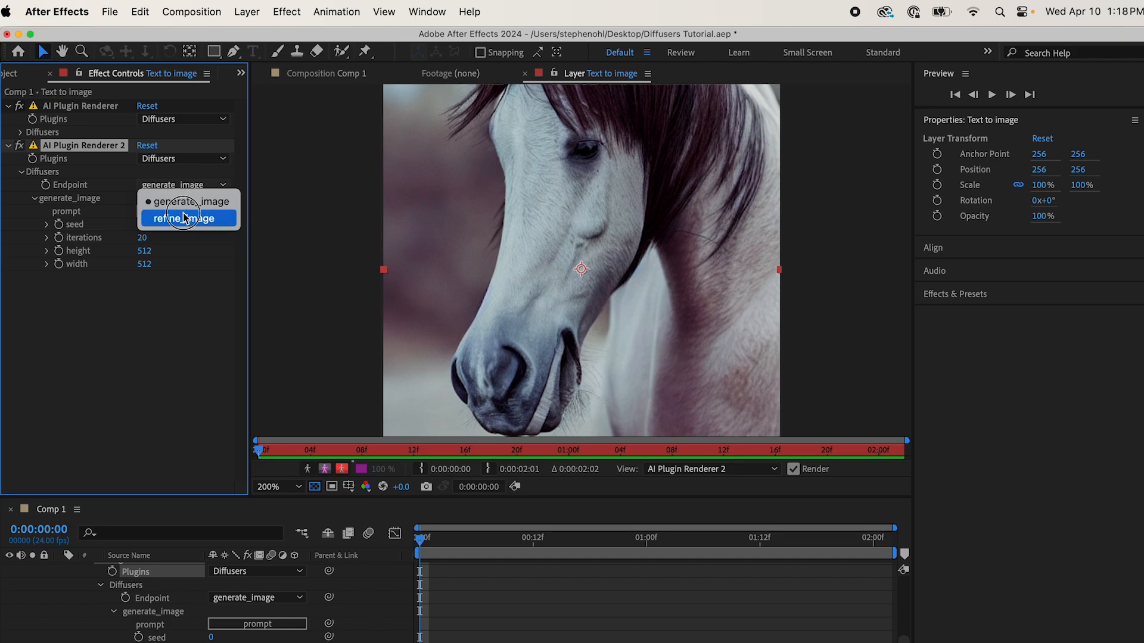
click(176, 218)
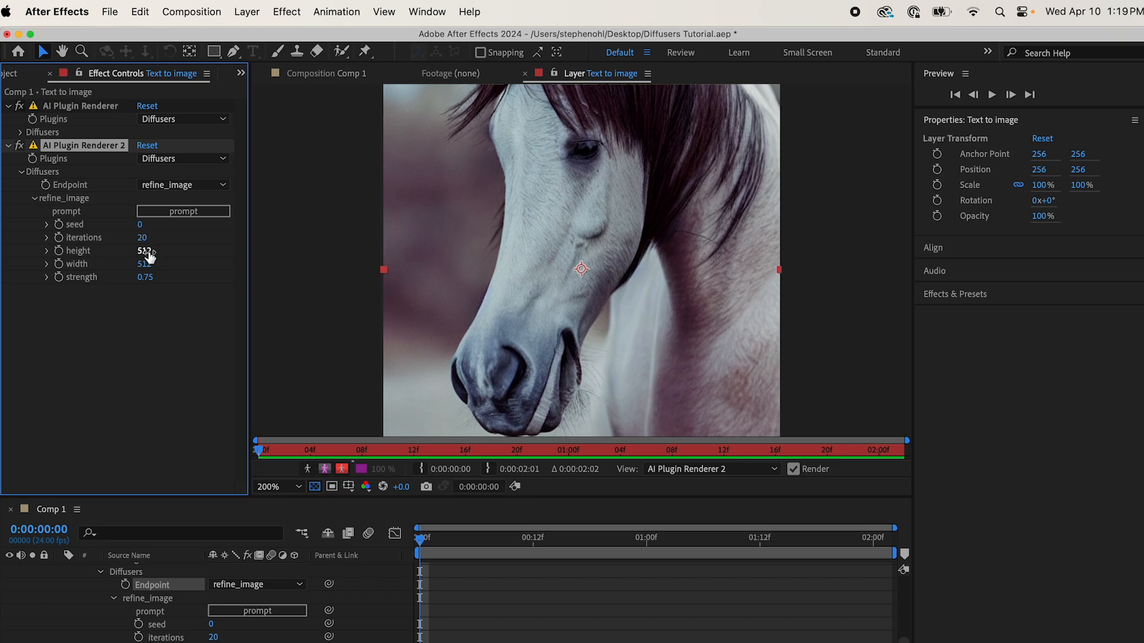
mouse_move(147, 283)
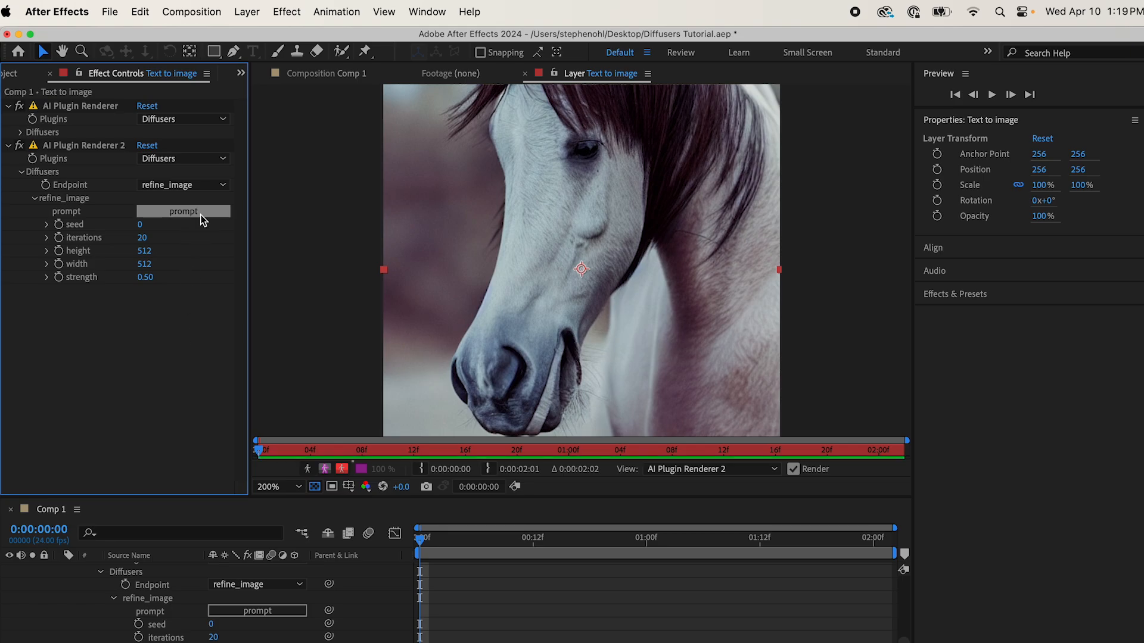
Enter the refinement prompt 'zebra' to give the horse zebra stripes
click(183, 211)
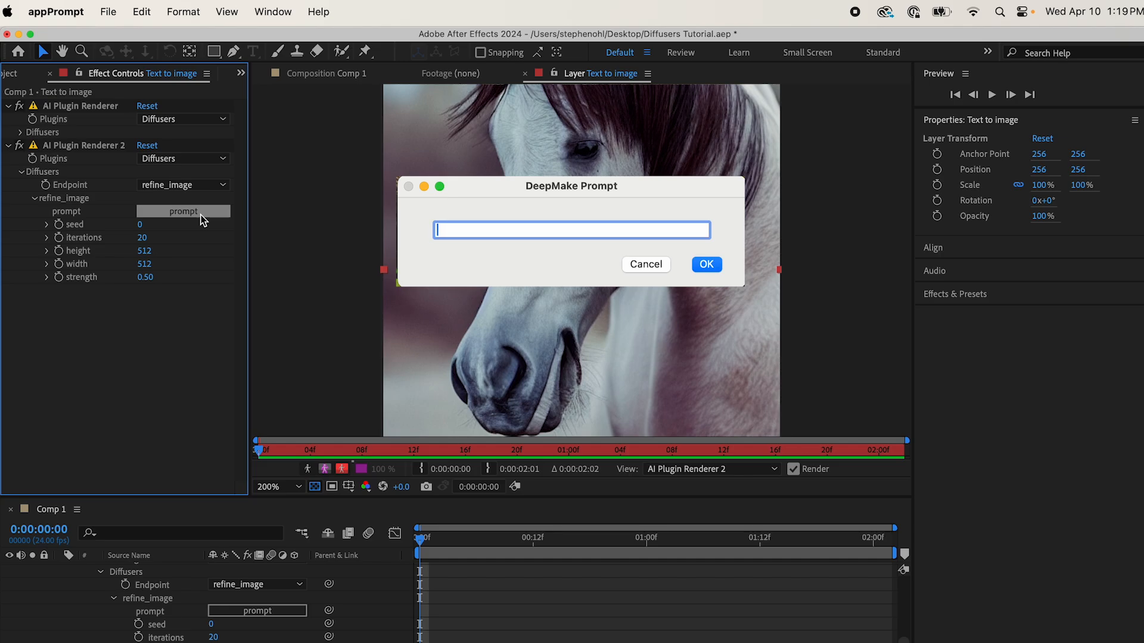
text(zebra)
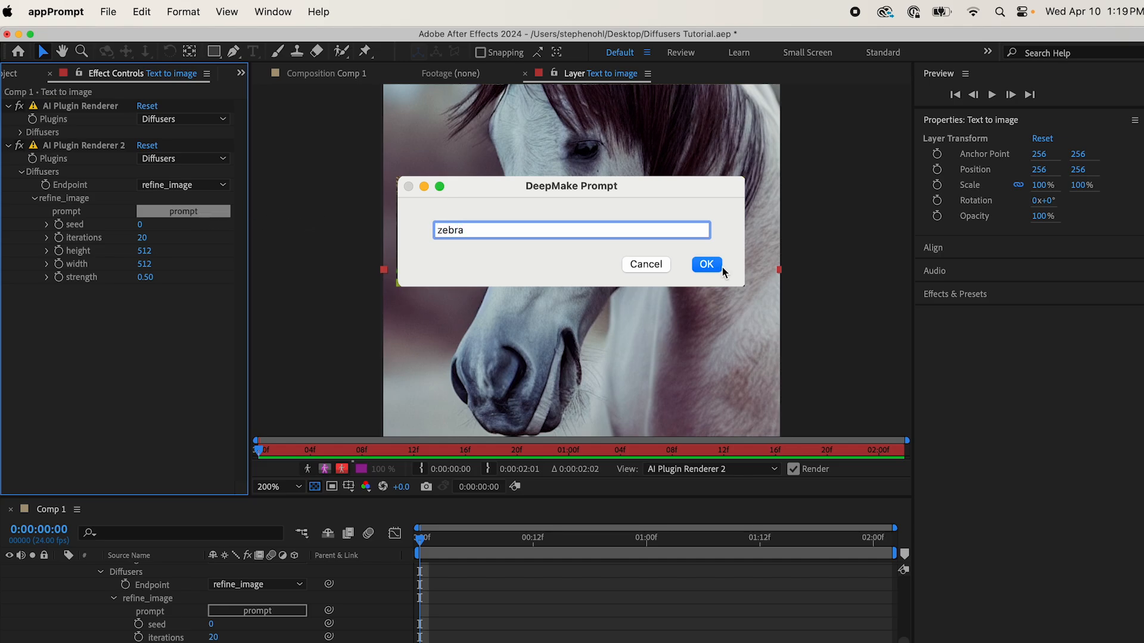
click(705, 264)
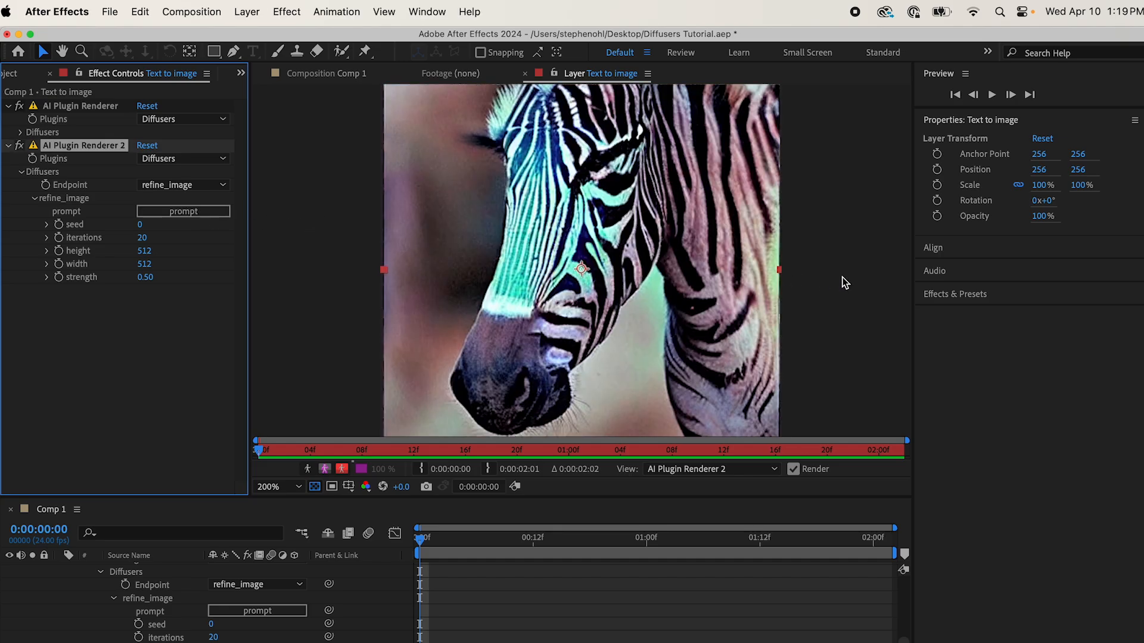